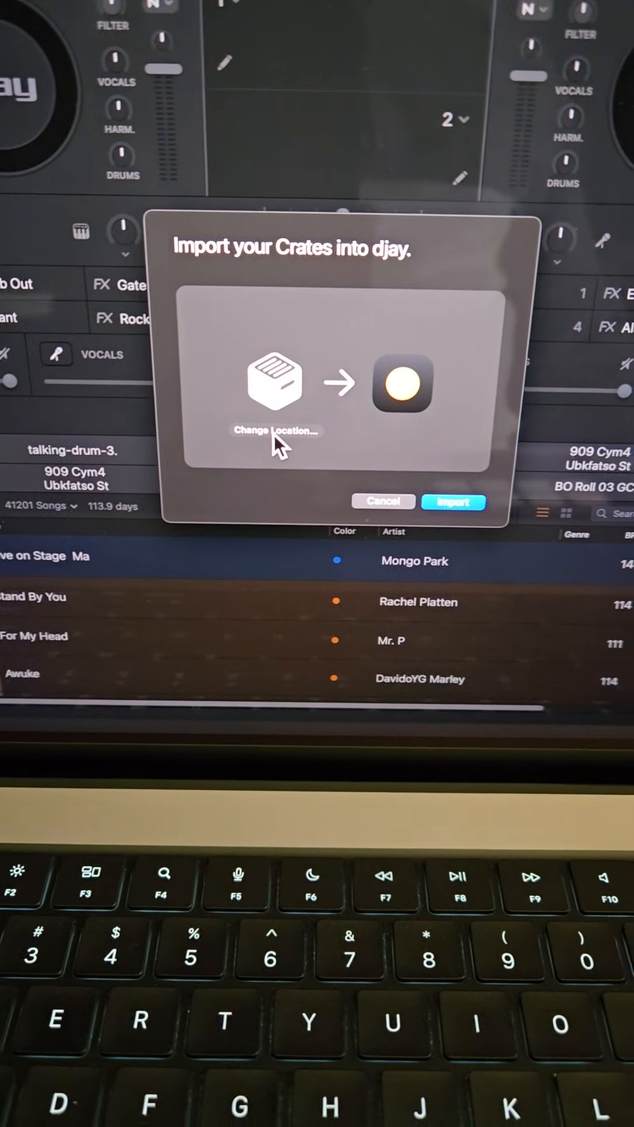
# Choose Change Location… in the Import your Crates dialog to pick the crates library folder
pyautogui.click(276, 430)
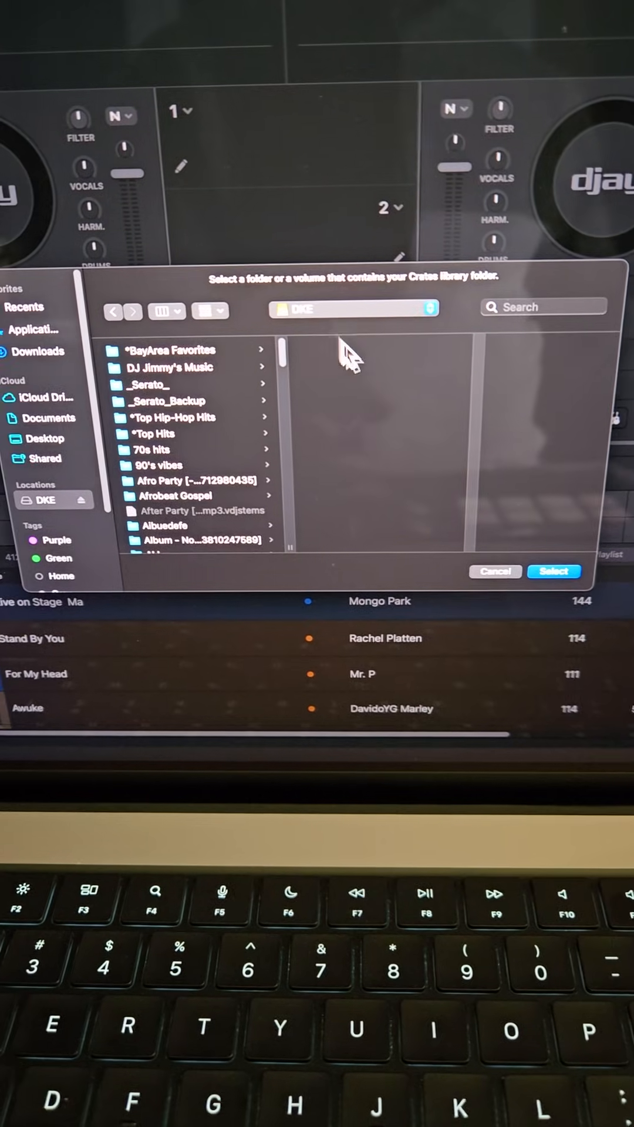
# Select the DKE drive as the crates location and import its Serato crates
pyautogui.click(553, 570)
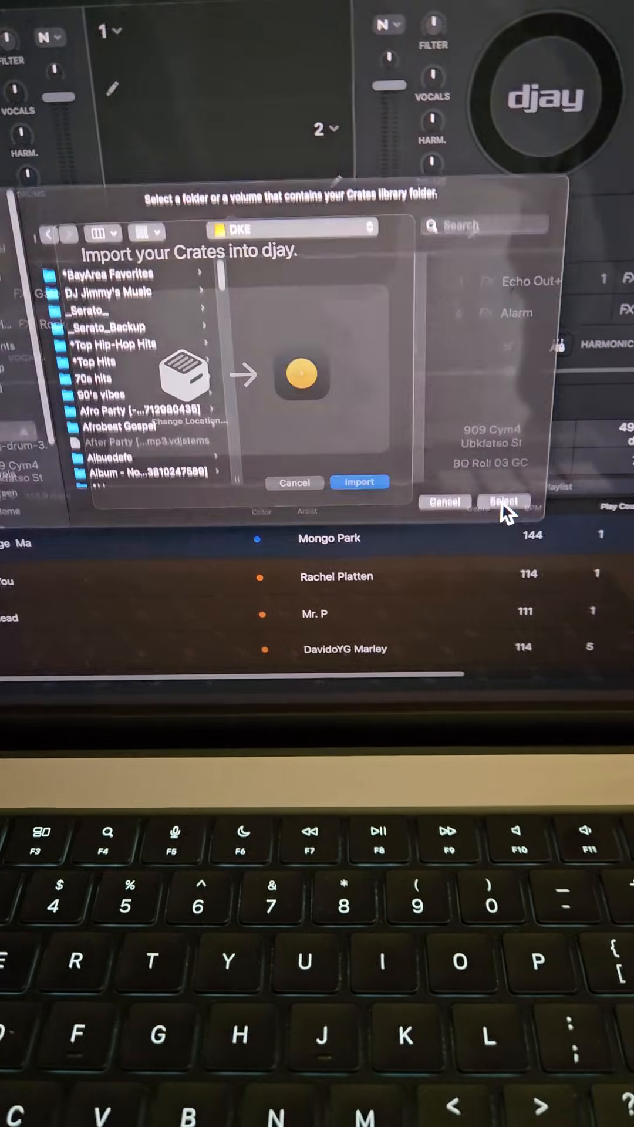
pyautogui.click(502, 501)
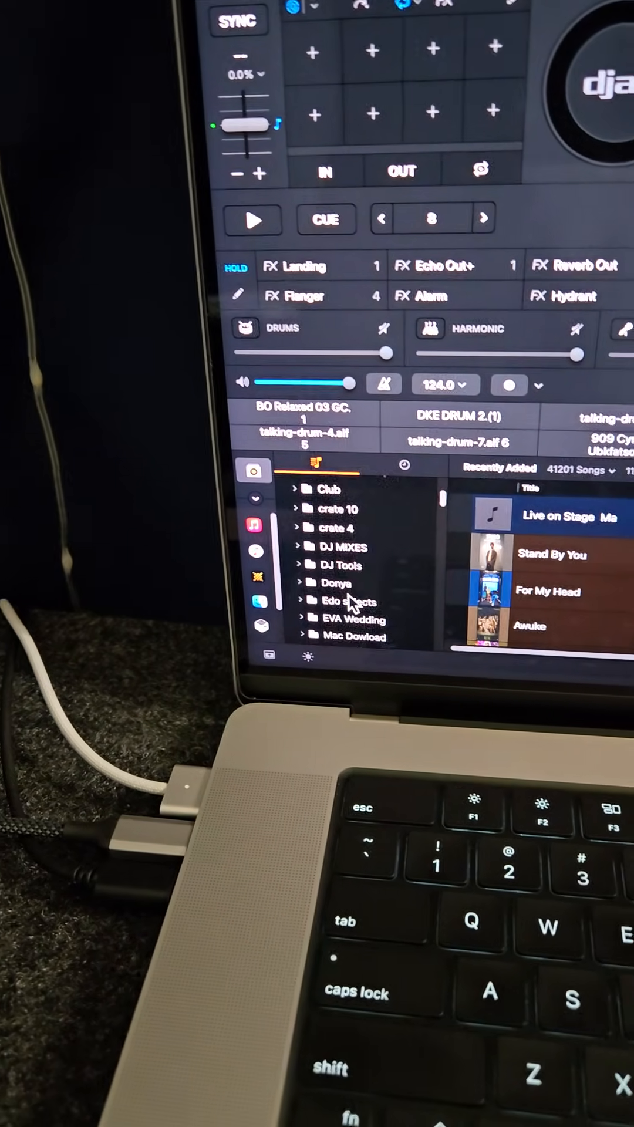
# Scroll the sidebar crate list to reach the Nehita Weddy playlist French crate
pyautogui.scroll(-3)
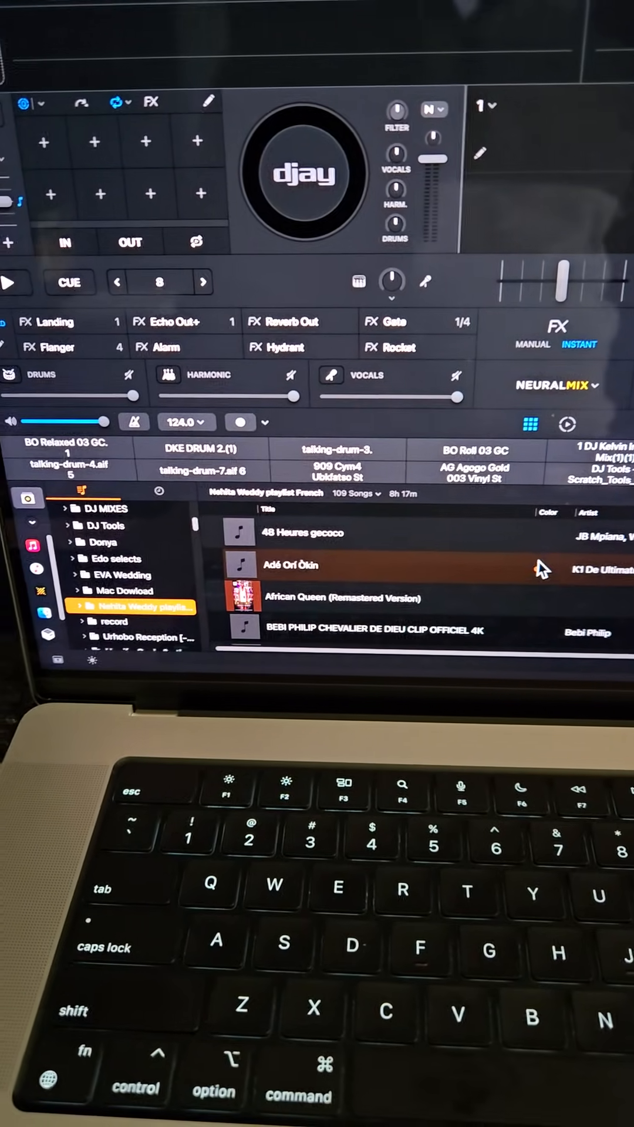
# Open the context menu with colour swatches for the track Adé Orí Òkín
pyautogui.rightClick(292, 566)
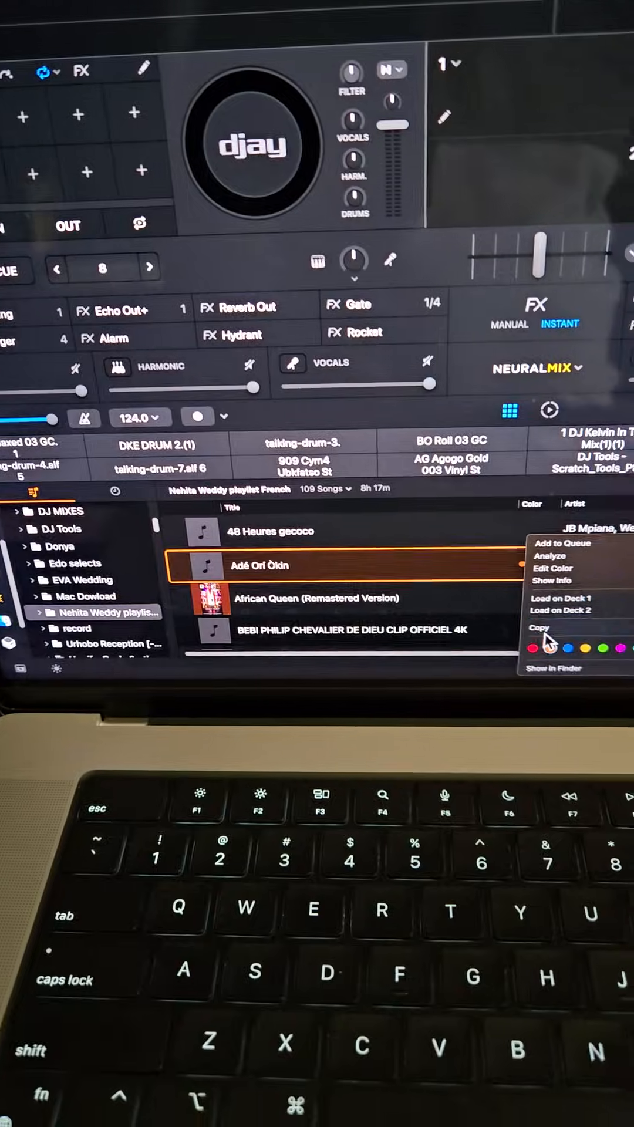